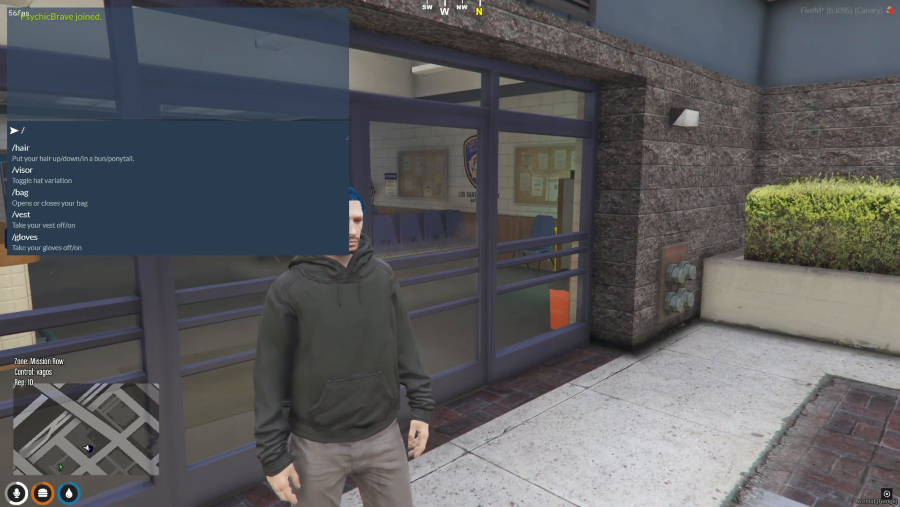
Run /openjob to announce police availability and walk into the station.
text(/openjo)
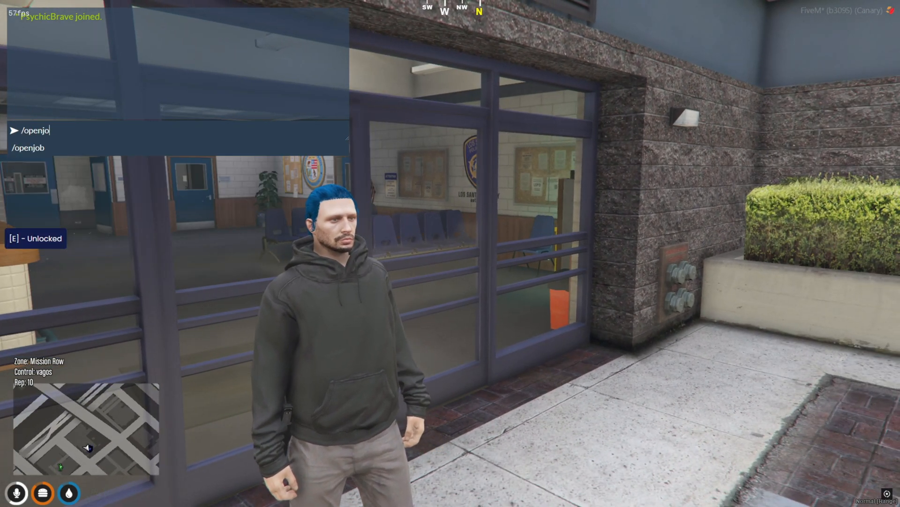
key(Enter)
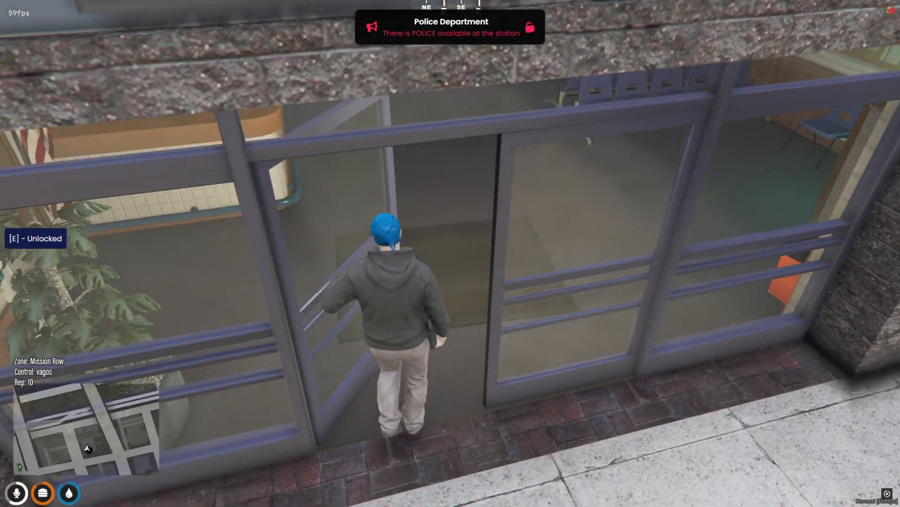
key(w)
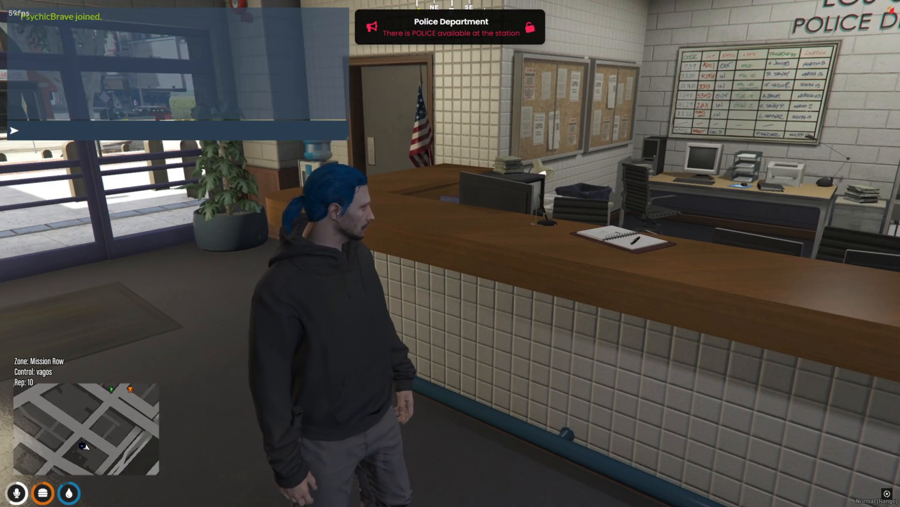
Run the /closejob command in chat.
text(/)
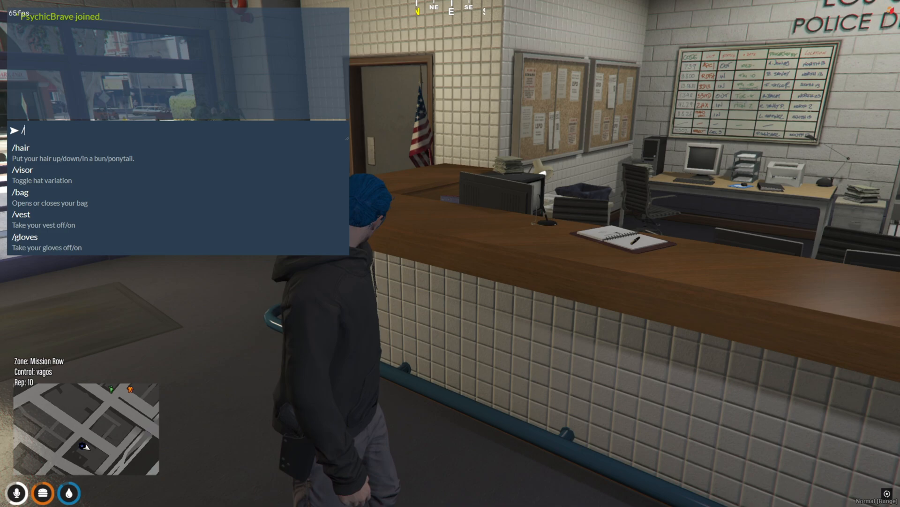
text(closed)
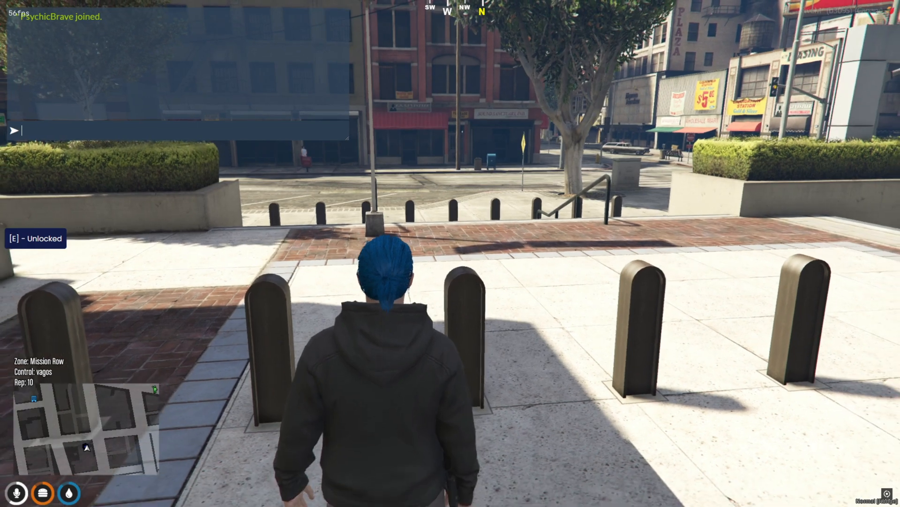
text(/closejob)
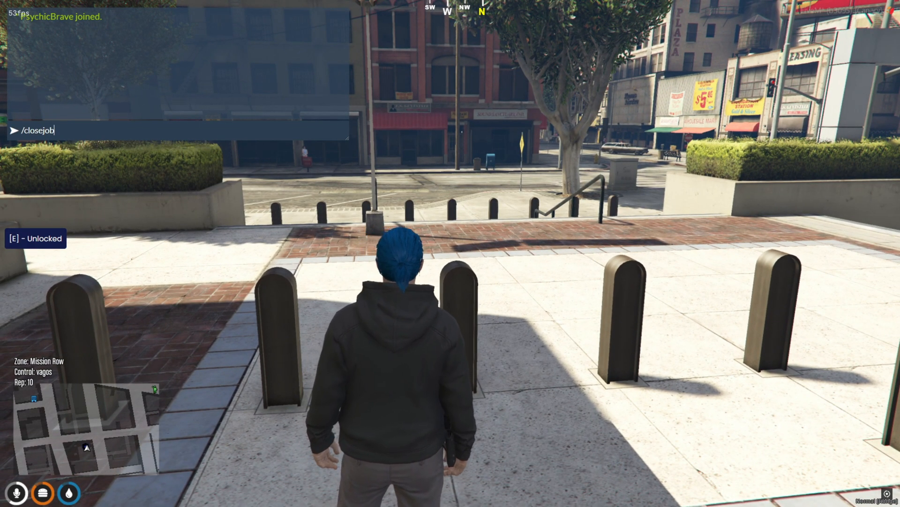
key(Enter)
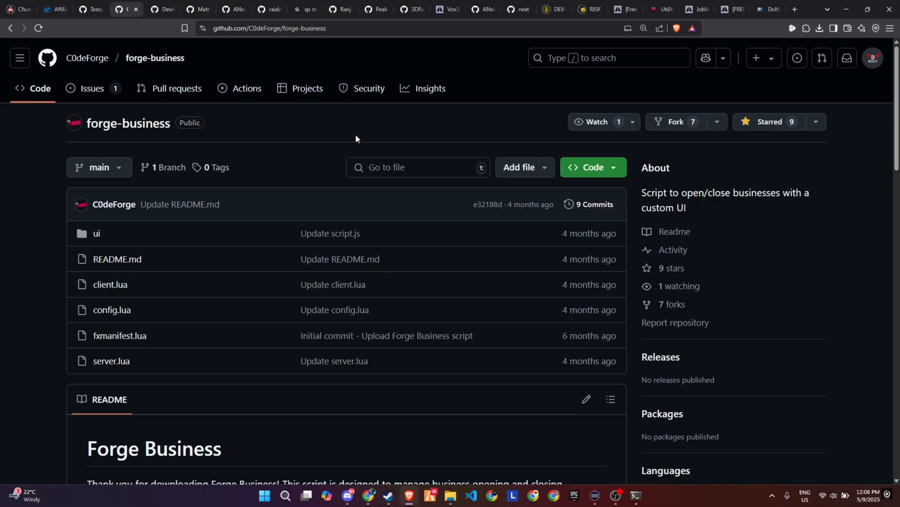
mouse_move(264, 165)
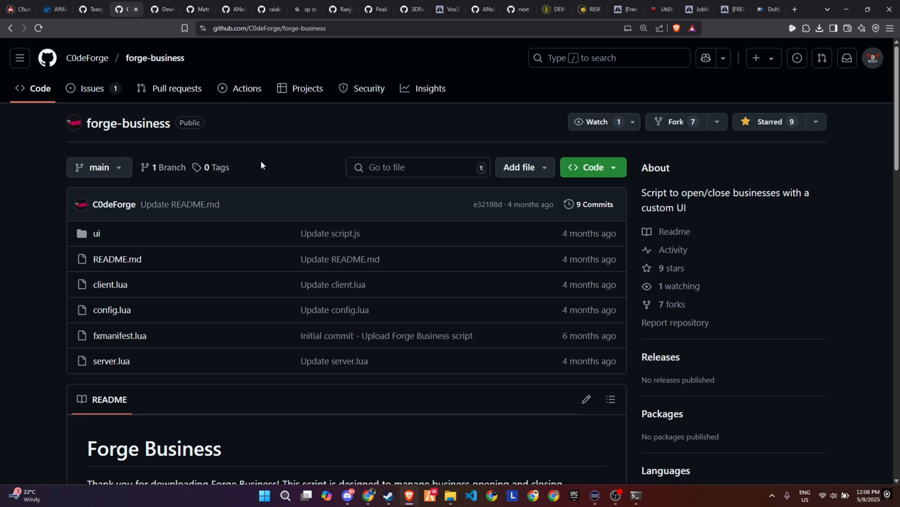
Download the forge-business repository as a ZIP from the Code menu.
scroll(down, 3)
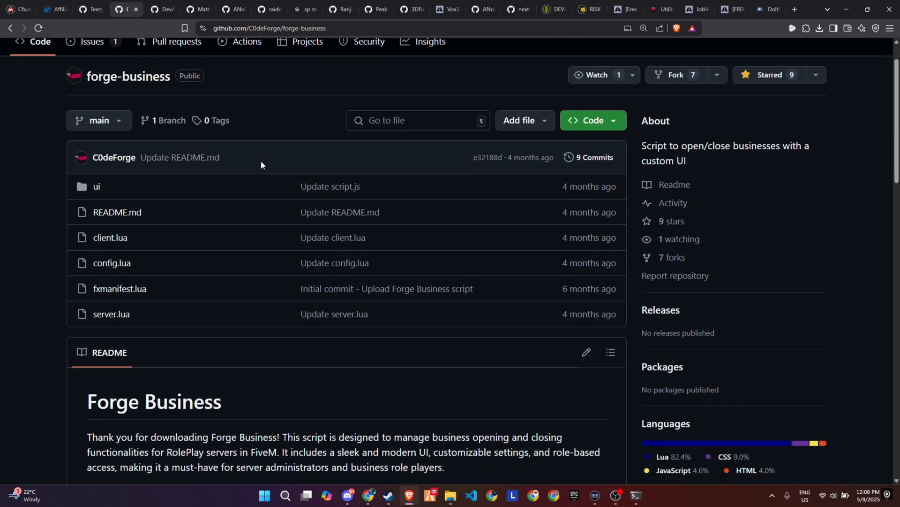
scroll(down, 3)
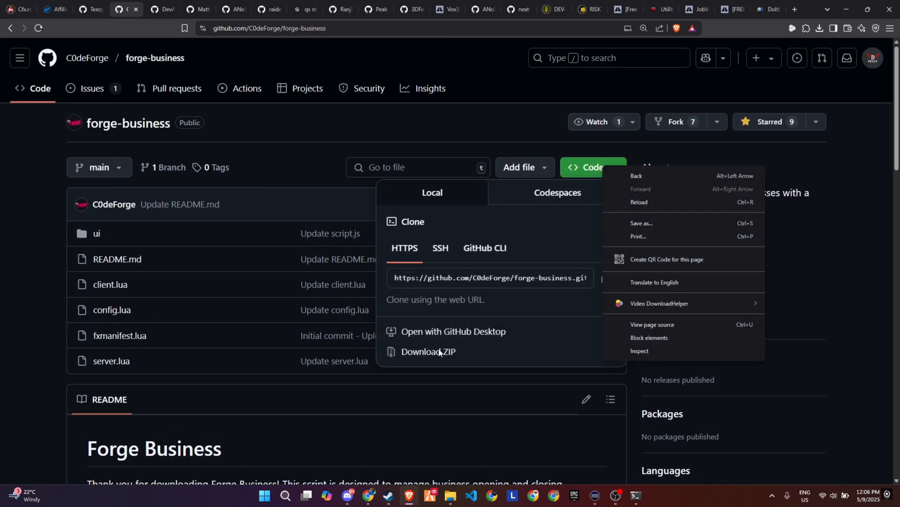
click(428, 352)
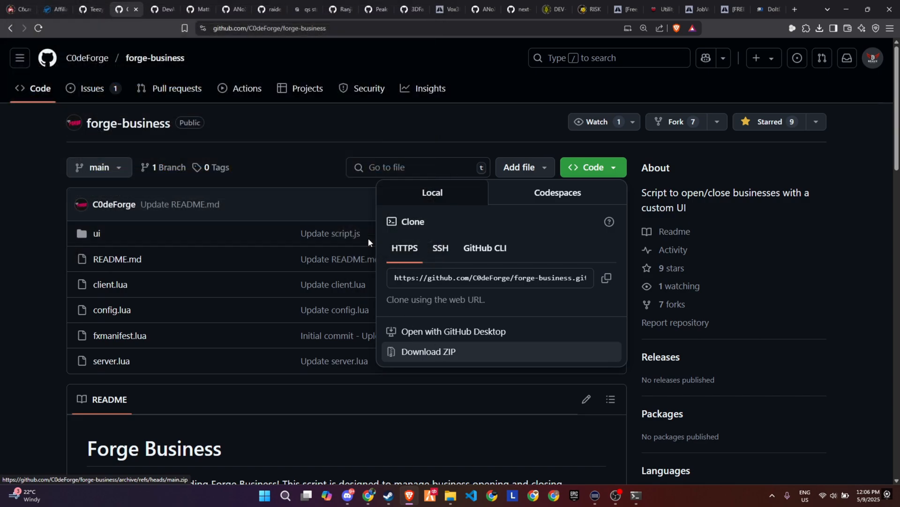
click(428, 351)
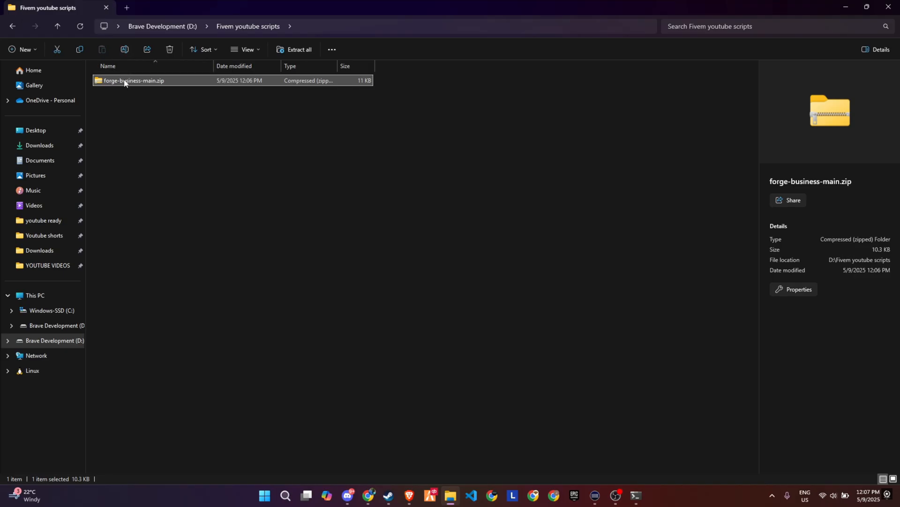
Handle the downloaded ZIP and browse to the Fivem 2025 server's [v2] resources folder.
right_click(125, 80)
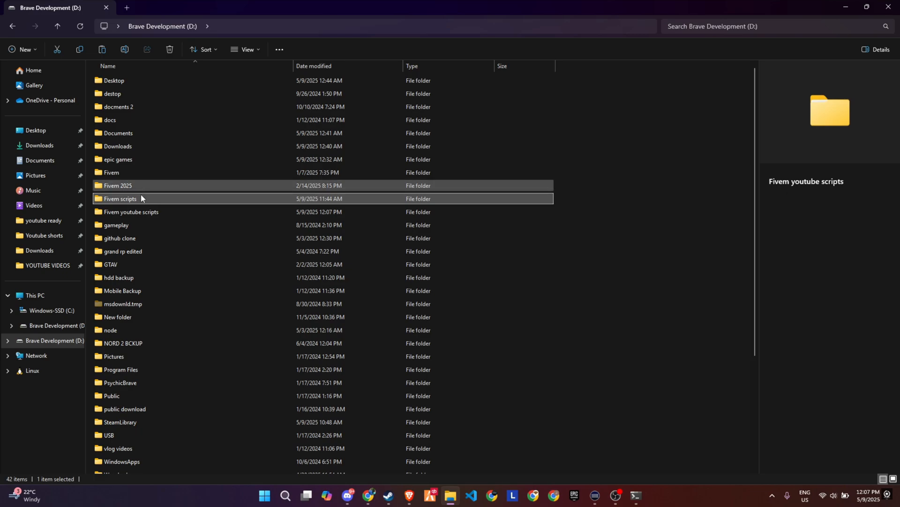
double_click(118, 186)
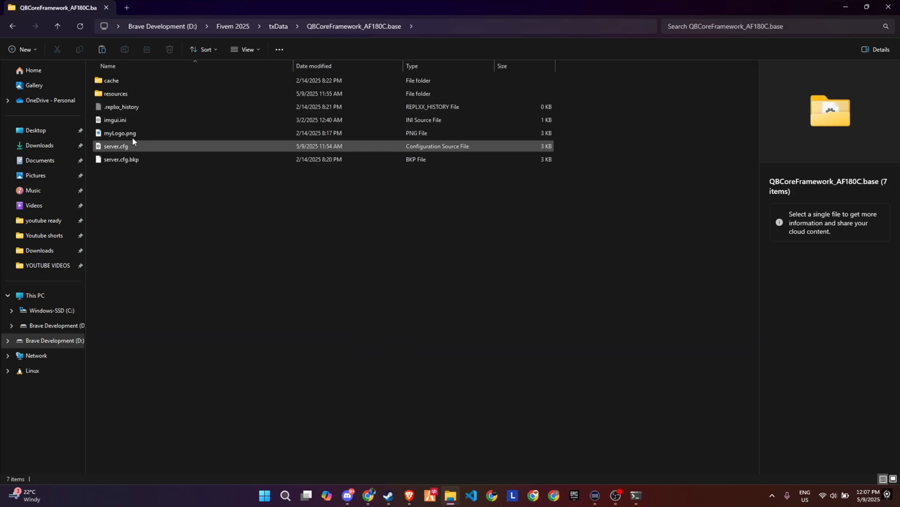
double_click(116, 93)
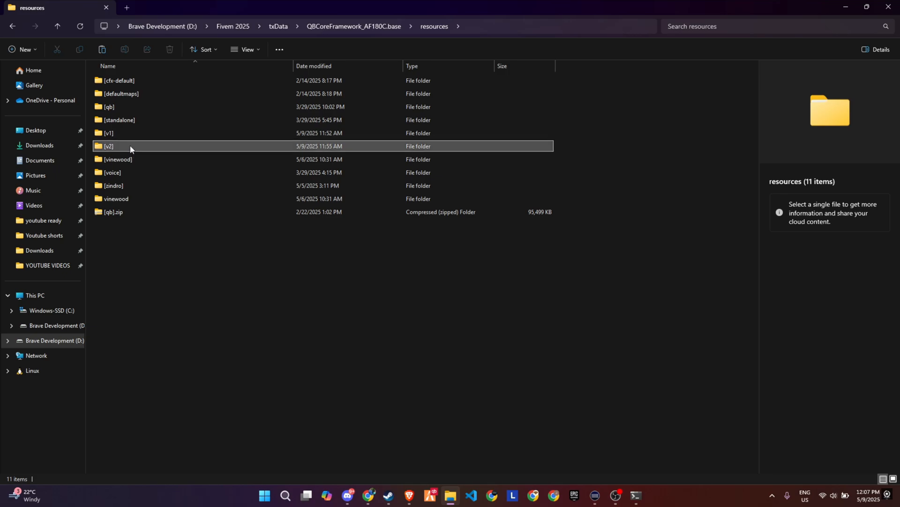
double_click(109, 146)
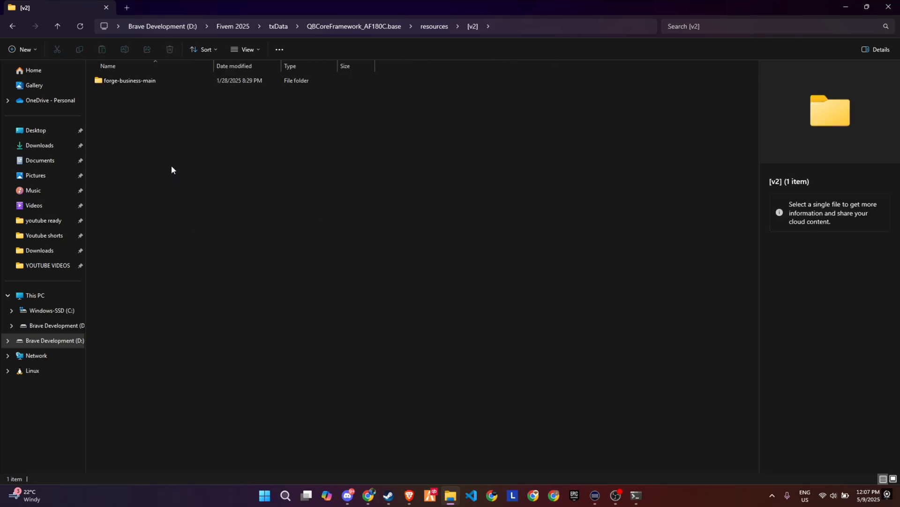
Rename forge-business-main to forge-business and open its config.lua.
click(130, 80)
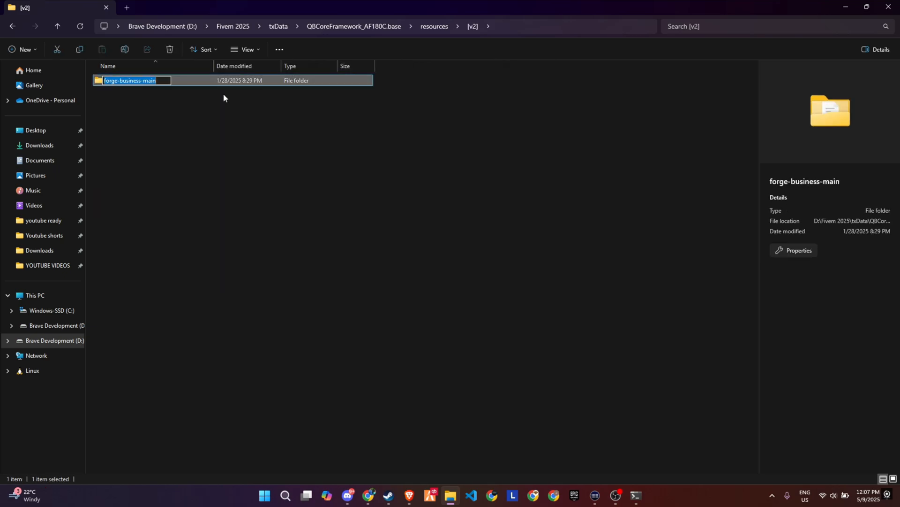
text(forge-business)
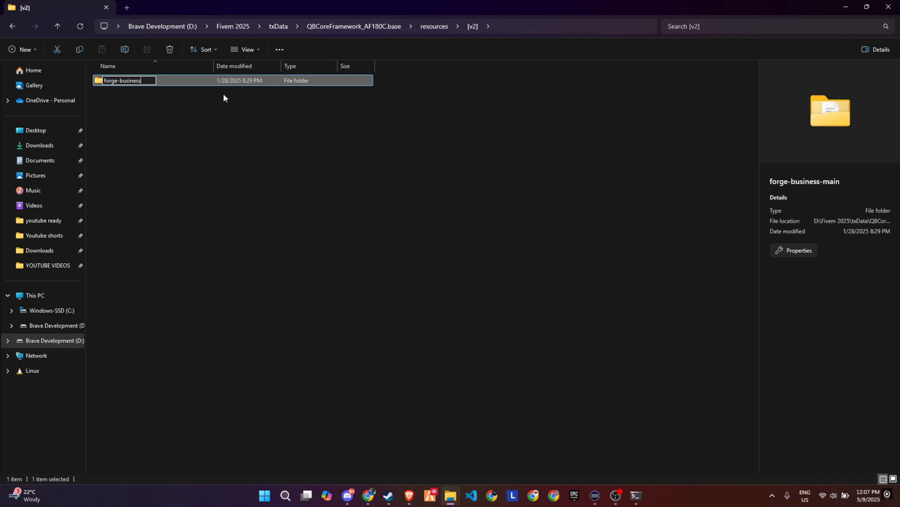
key(Enter)
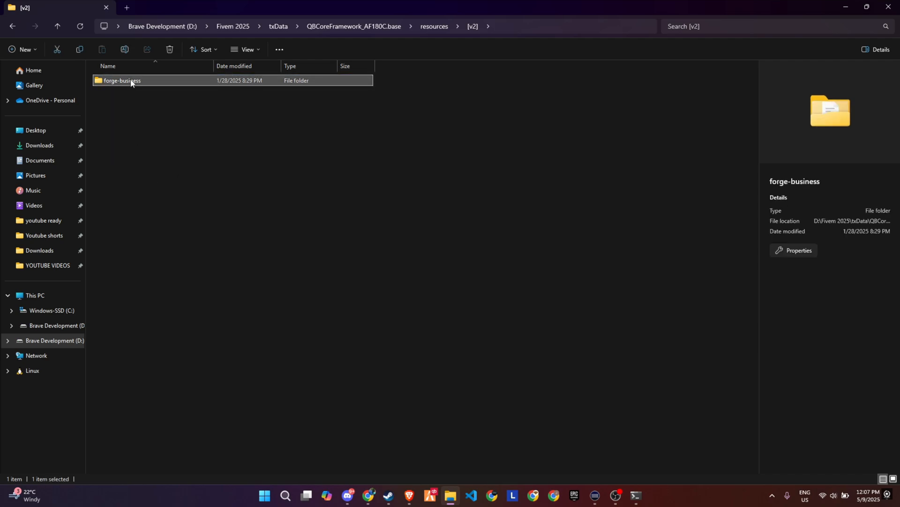
double_click(120, 80)
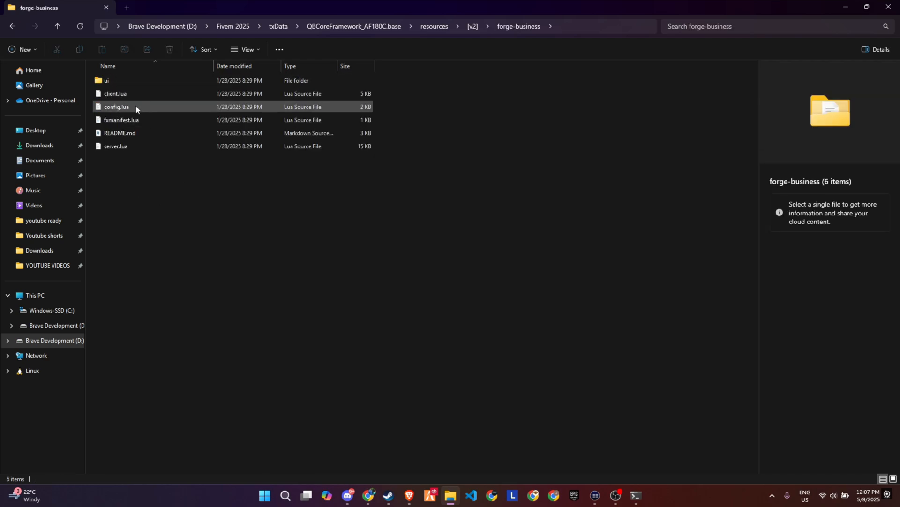
click(115, 106)
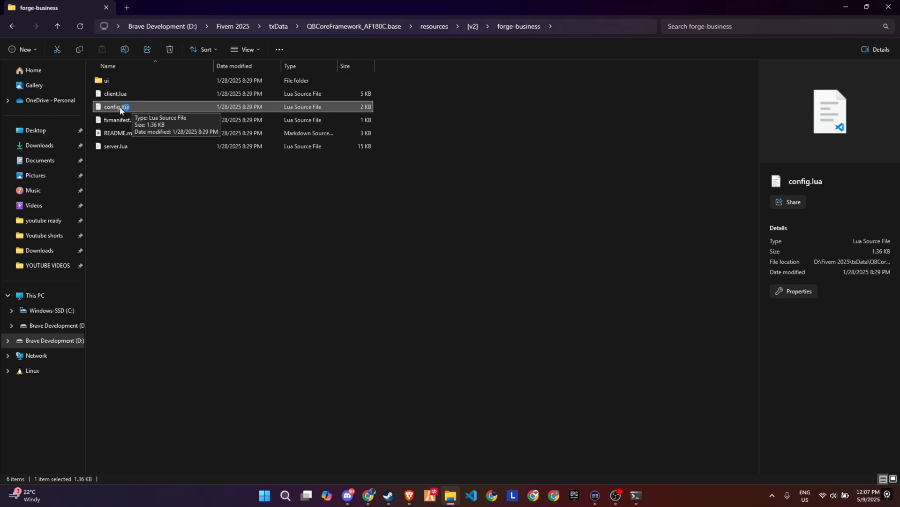
mouse_move(127, 109)
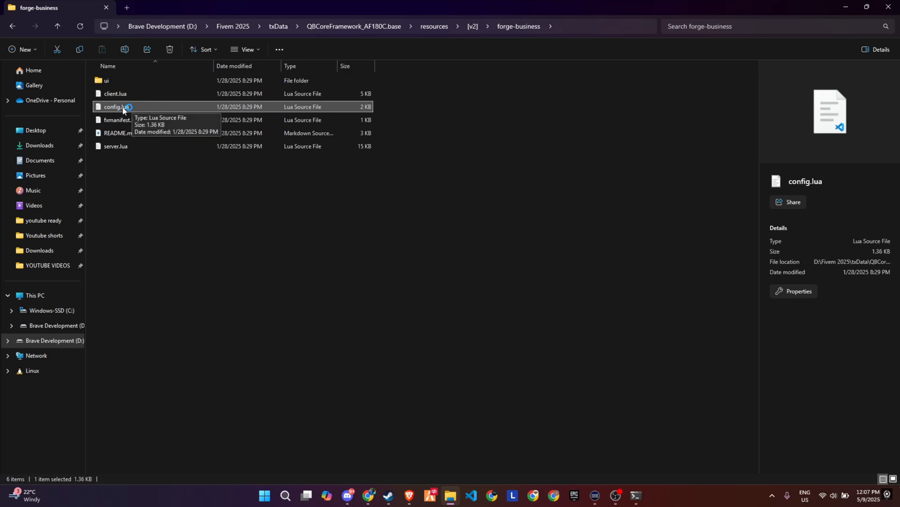
double_click(115, 107)
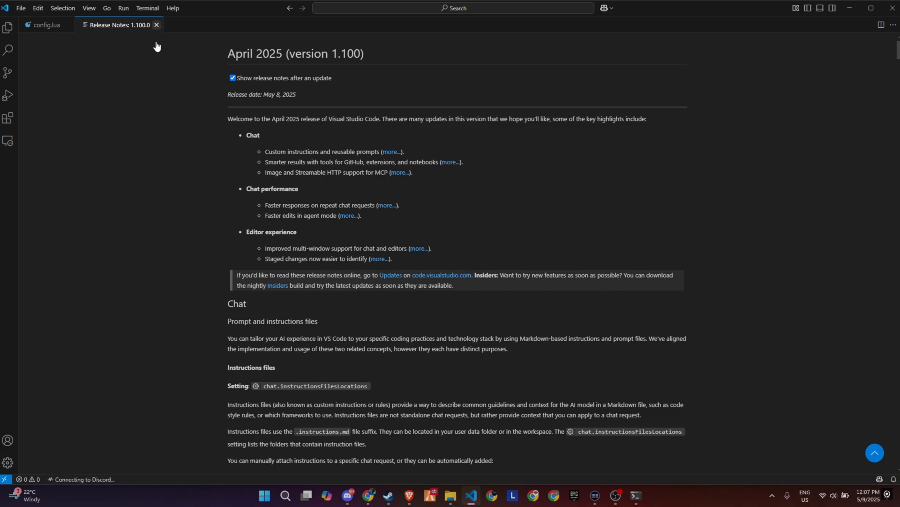
Close the Release Notes and replace 'ESX' with 'QB' in Config.Framework.
click(45, 25)
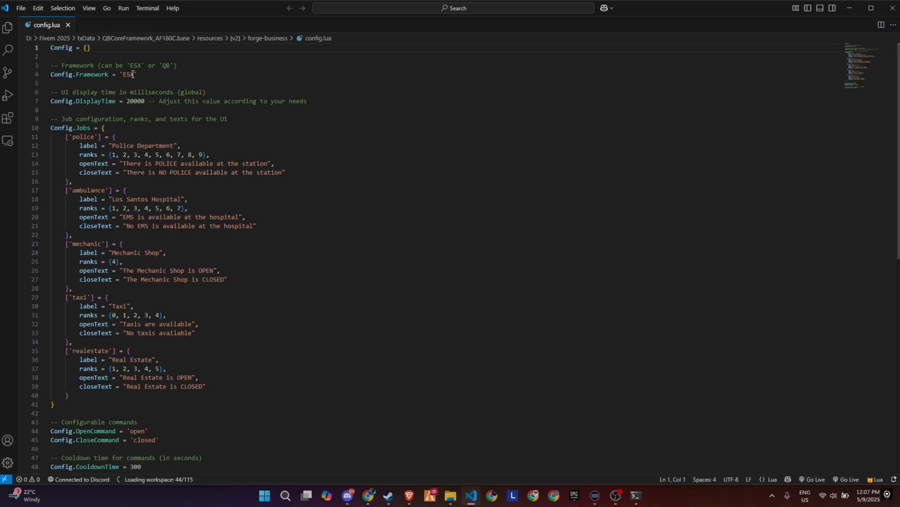
double_click(130, 74)
text(QB)
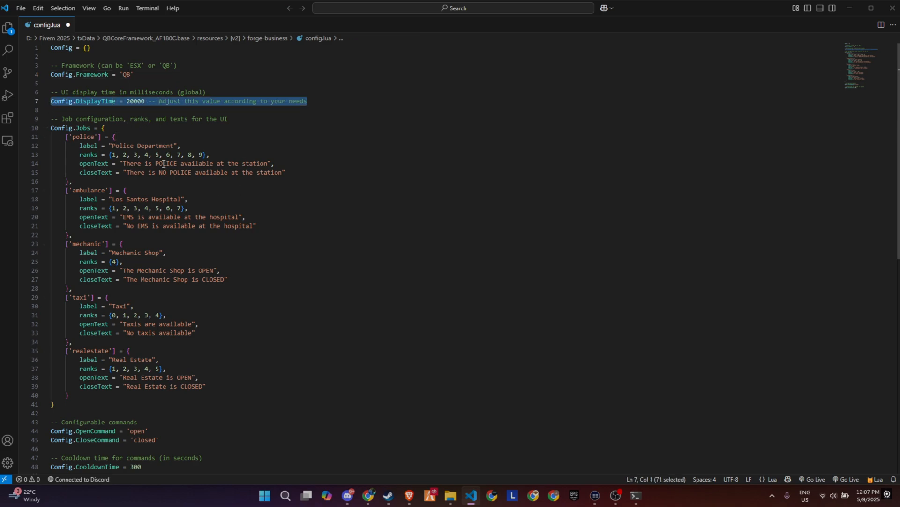
scroll(down, 3)
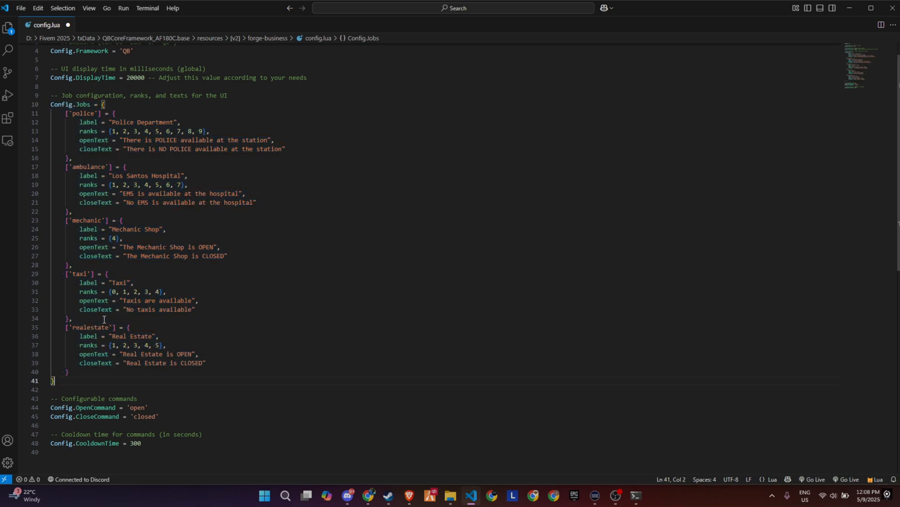
Scroll config.lua and check the CooldownTime value of 300 seconds.
scroll(down, 3)
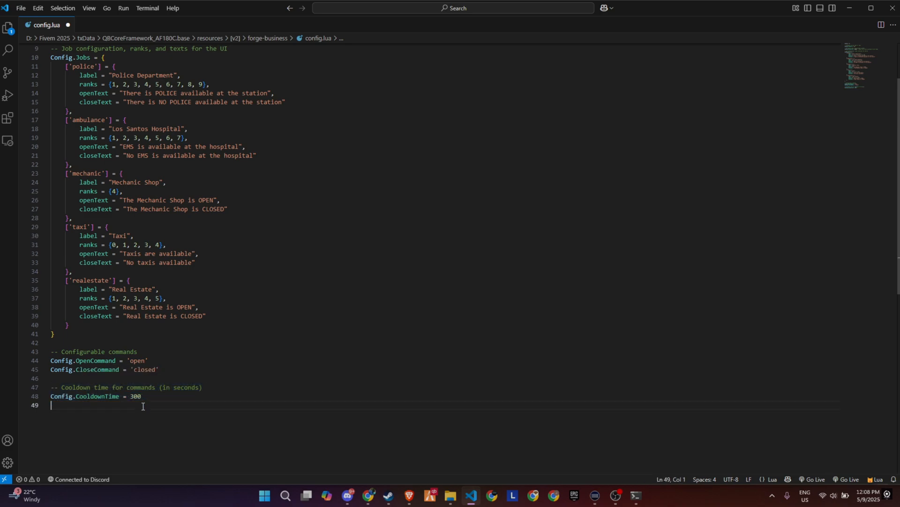
double_click(135, 396)
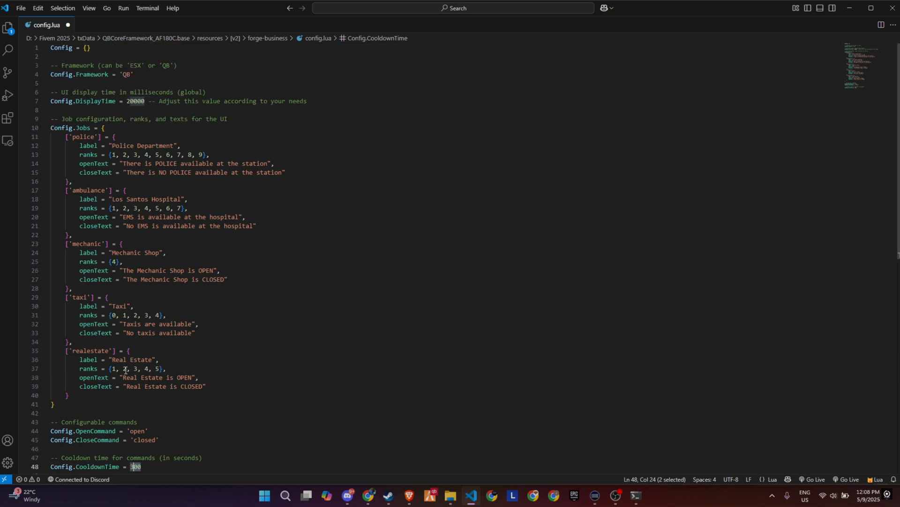
mouse_move(141, 341)
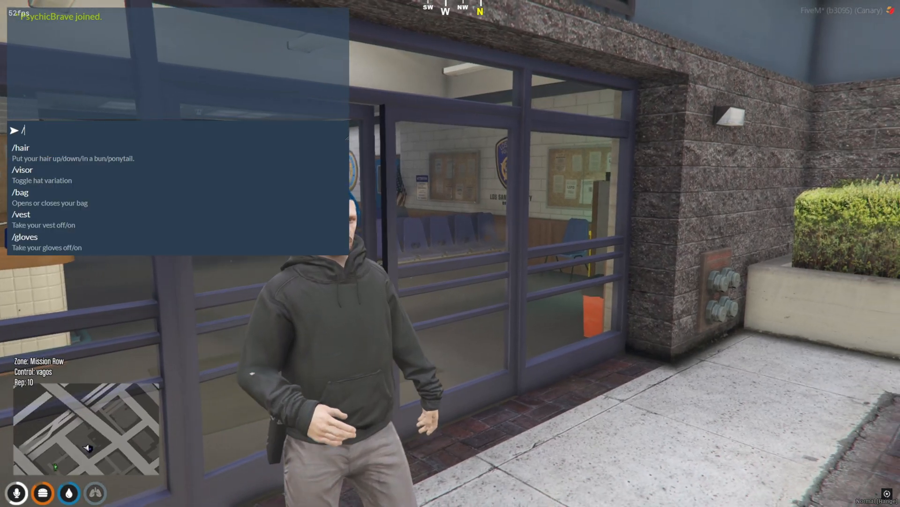
Run /openjob to show the POLICE available banner at the station.
text(o)
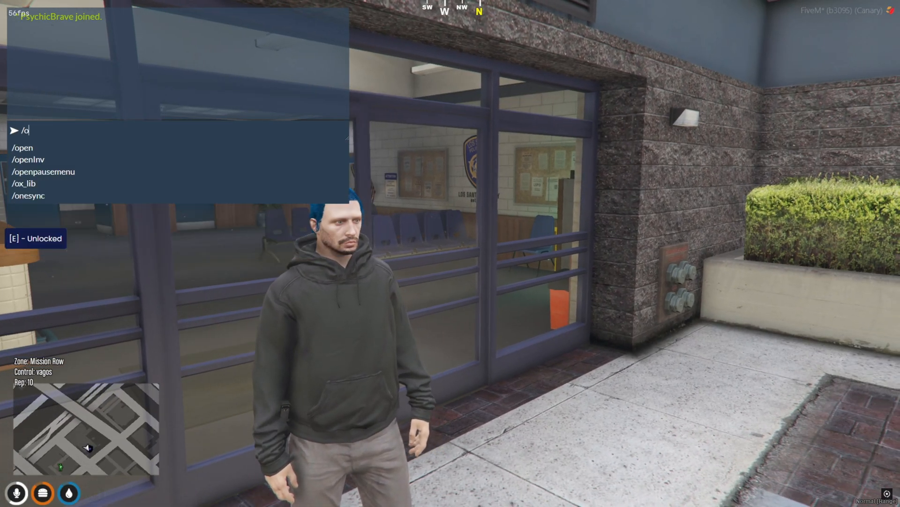
text(penjob)
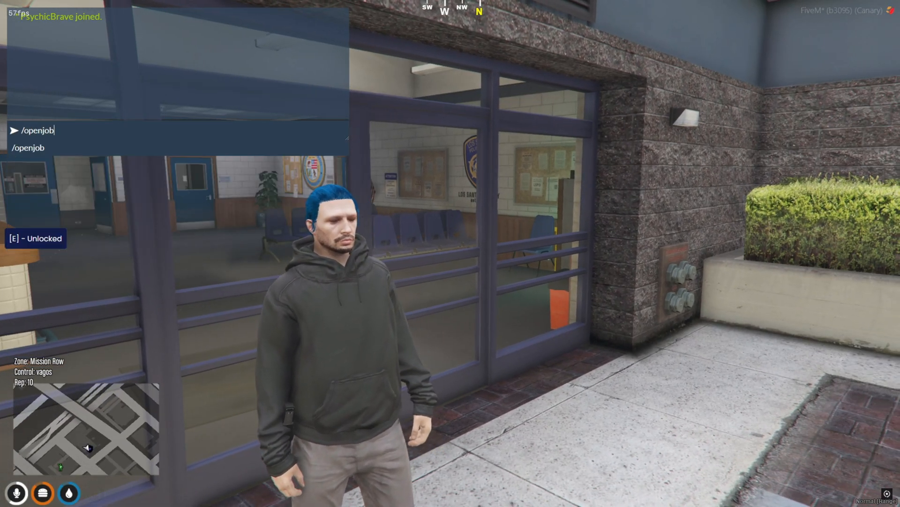
key(Enter)
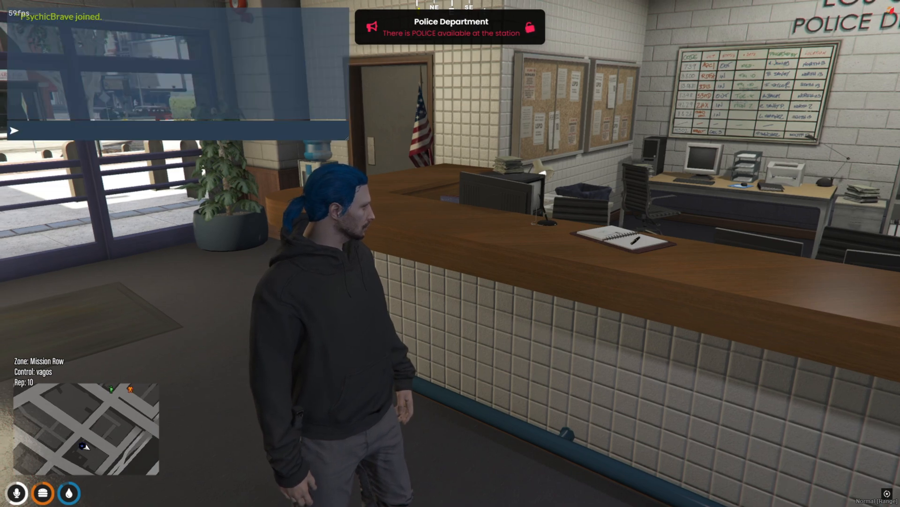
Run /closedjob for the NO POLICE banner, then retry to trigger the 257-second cooldown.
text(/)
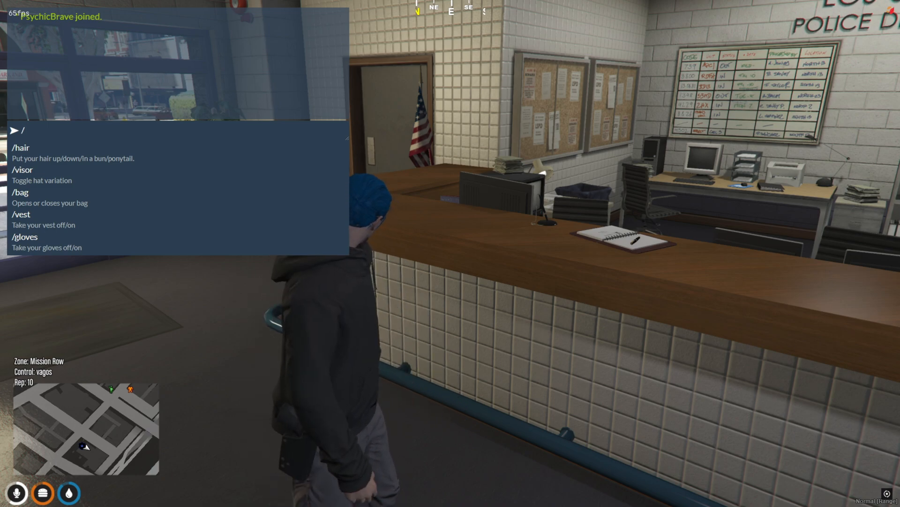
text(closedjob)
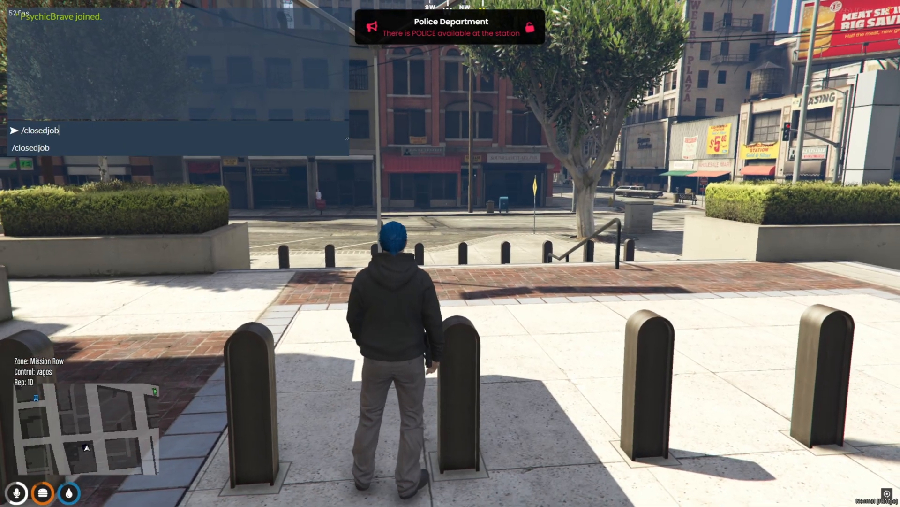
key(Enter)
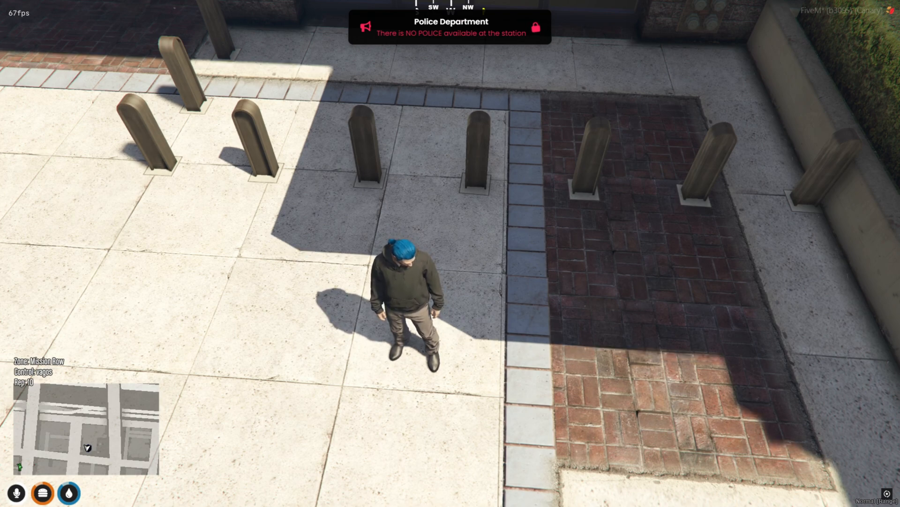
text(/closedjob)
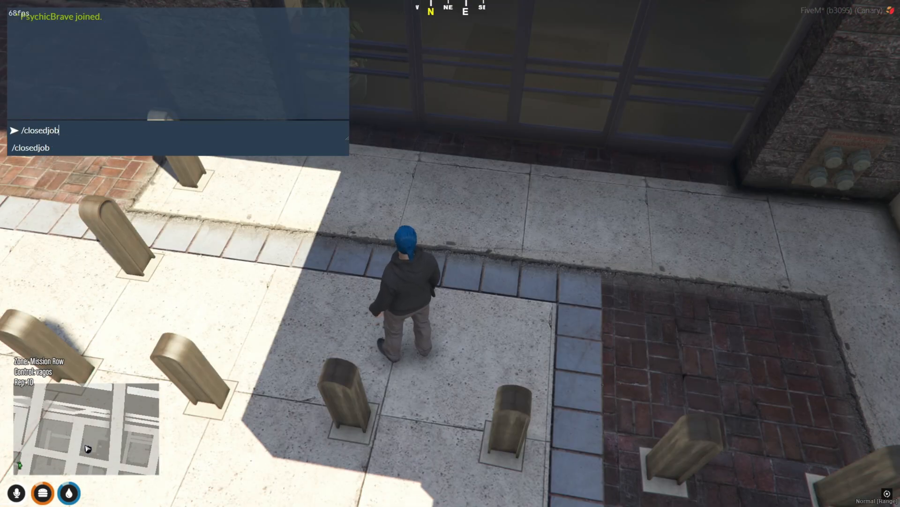
key(Enter)
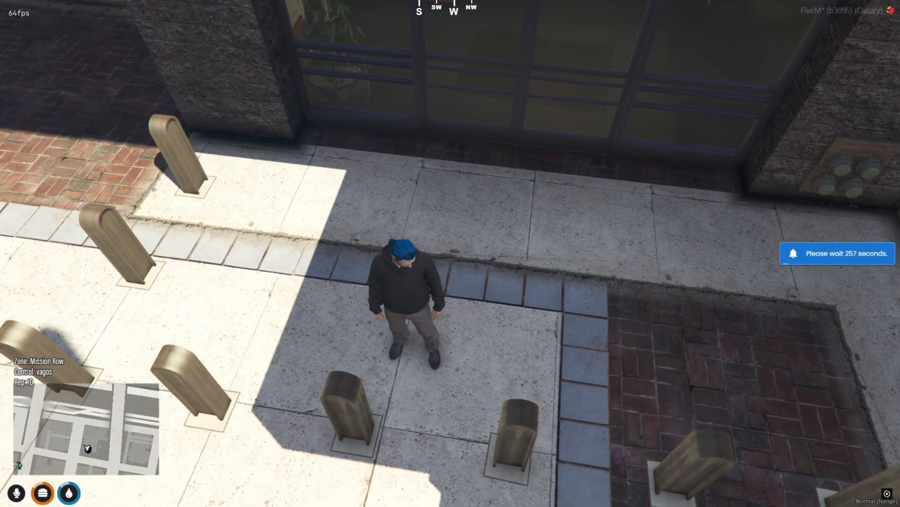
Run /openjob to display the Real Estate is OPEN banner.
text(/openjob)
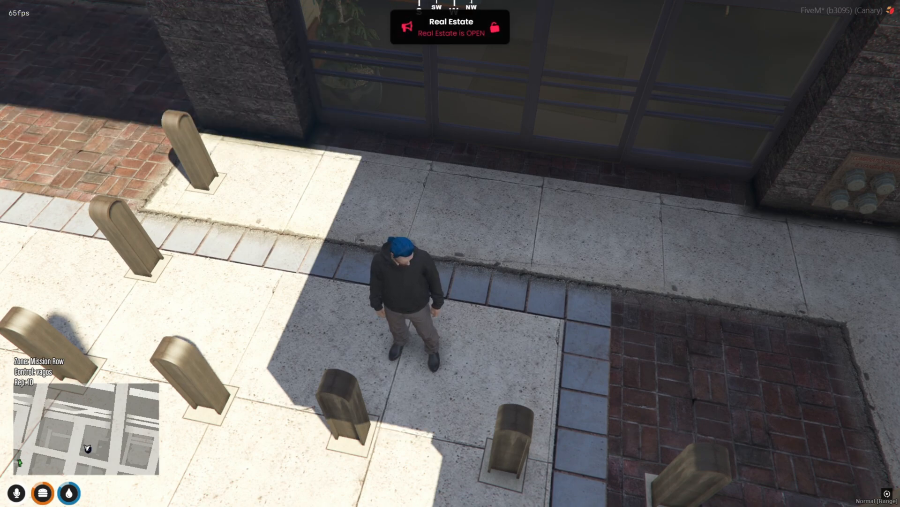
text(/openjob)
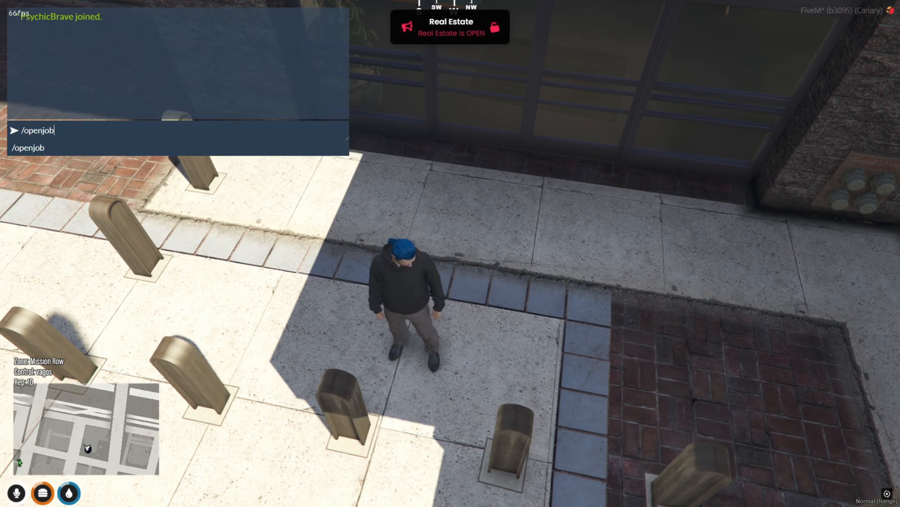
key(Enter)
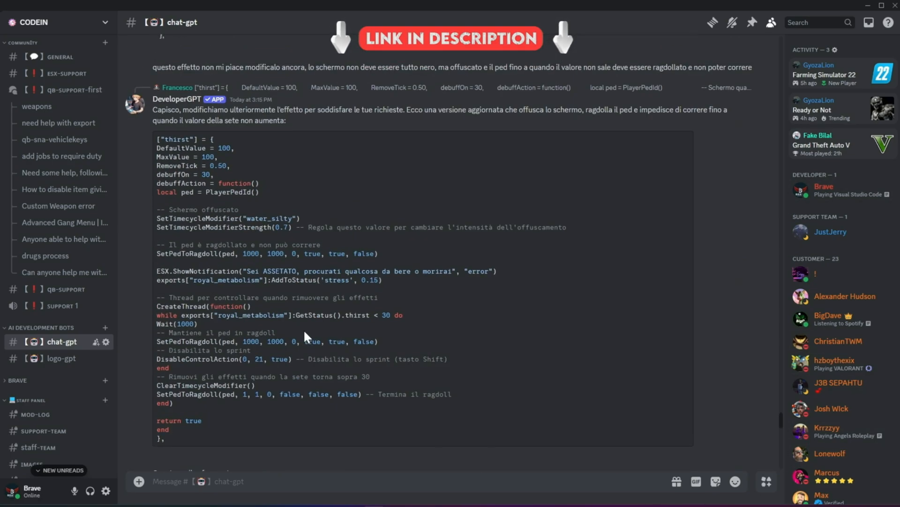
Browse logo-gpt and discord-template, then open the CODEIN client-code forum.
click(50, 358)
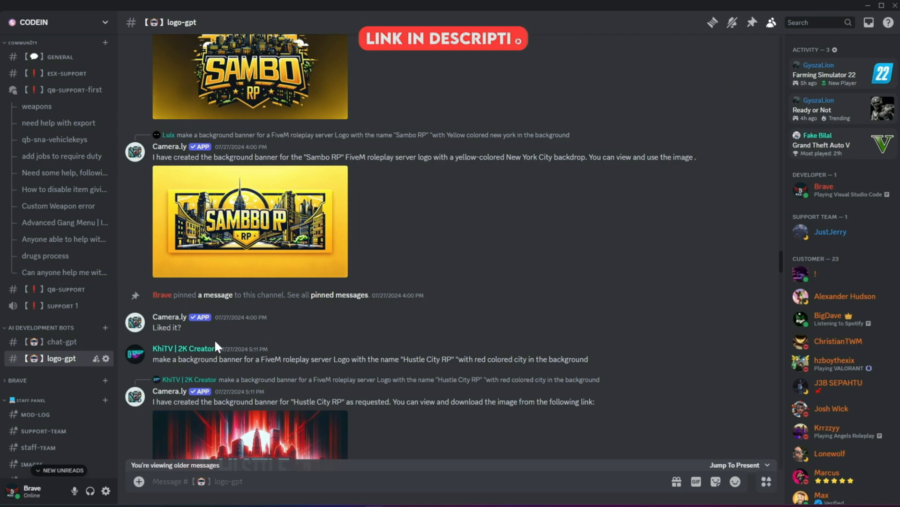
scroll(down, 3)
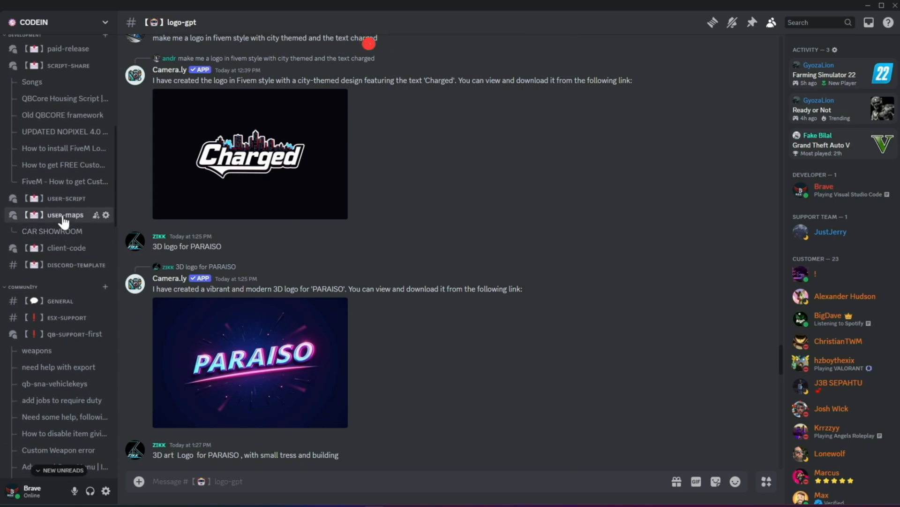
click(67, 264)
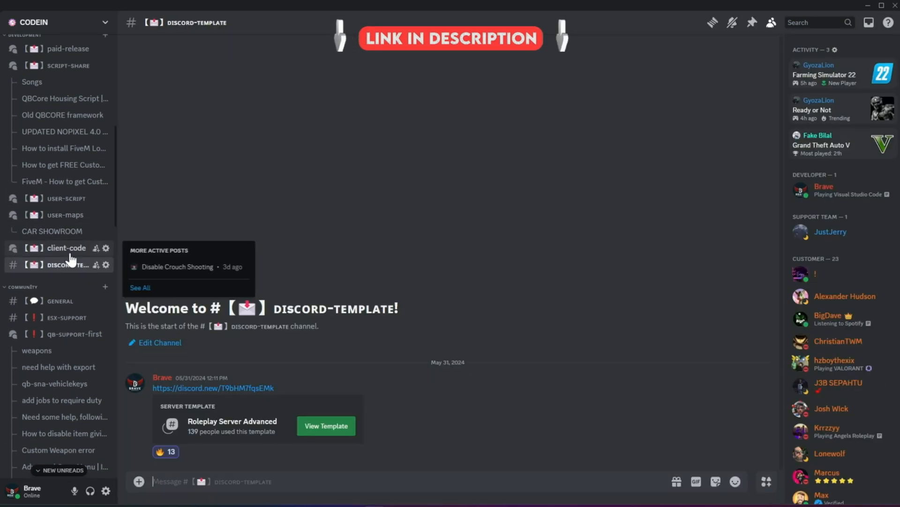
click(66, 248)
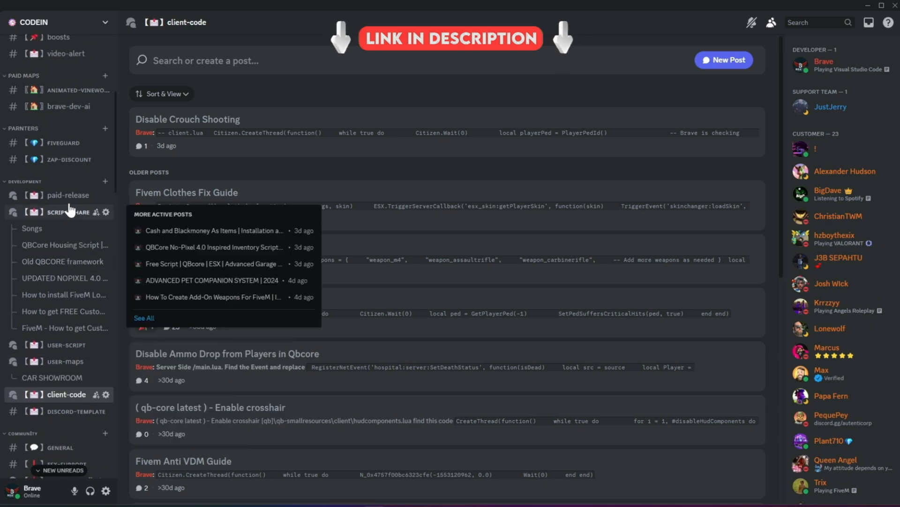